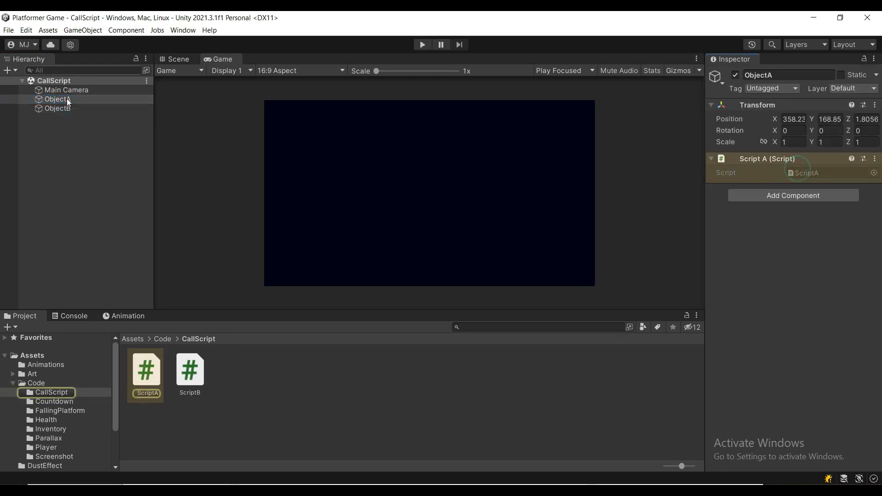
Open the ScriptA asset in Visual Studio, showing ScriptB's PrintTheMessage method
{"action": "left_click", "coordinate": [58, 108]}
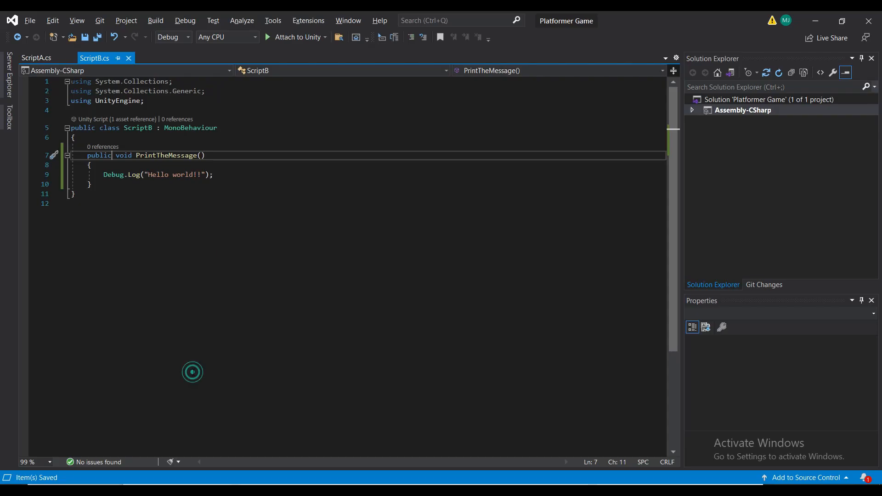
Add a public ScriptB targetScript field to ScriptA
{"action": "left_click", "coordinate": [92, 183]}
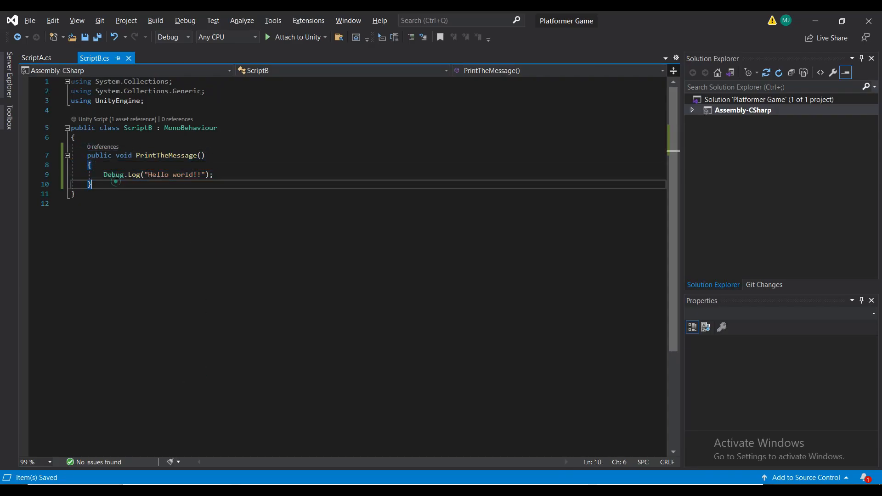
{"action": "left_click", "coordinate": [35, 58]}
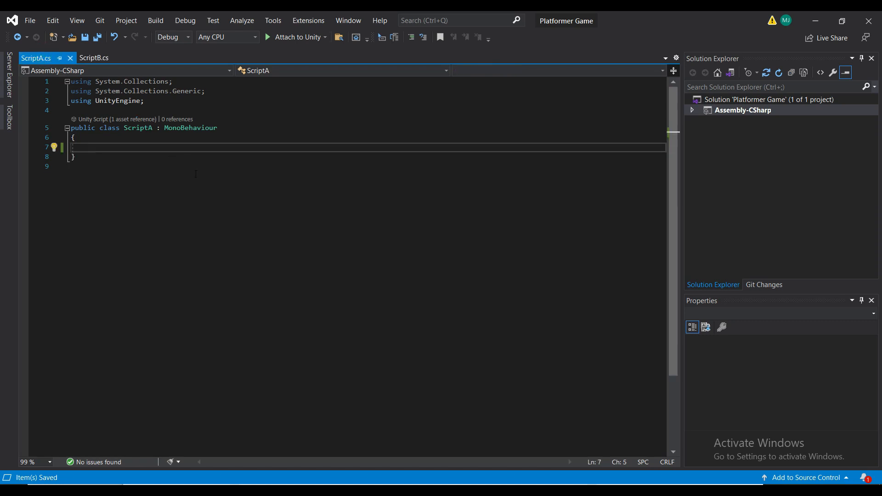
{"action": "type", "text": "public ScriptB t"}
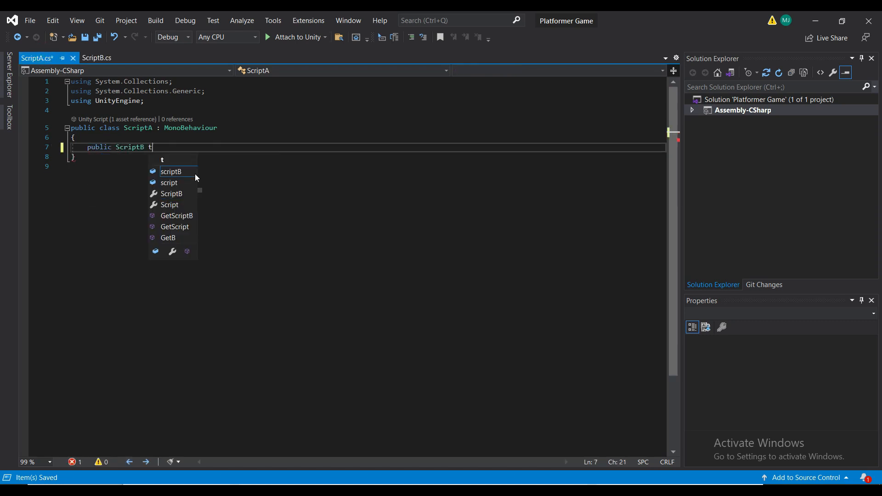
{"action": "type", "text": "argetScript;"}
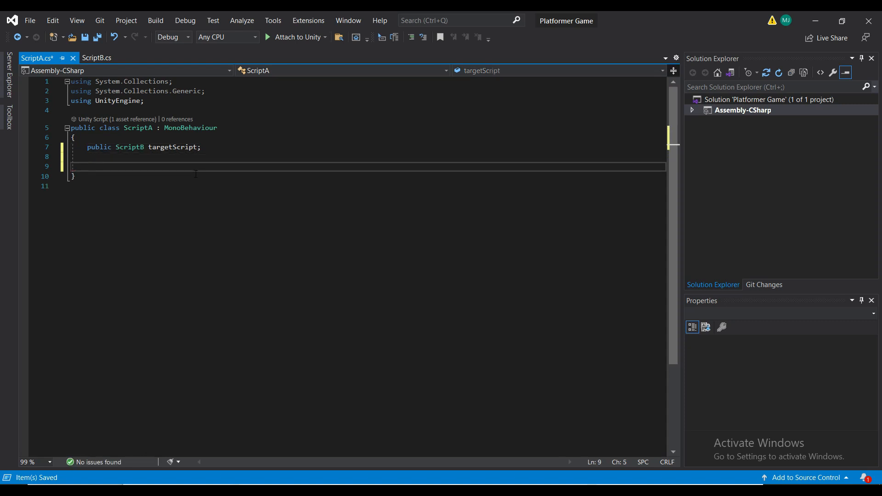
Add an Update method calling targetScript.PrintTheMessage when P is pressed
{"action": "type", "text": "private void Update()"}
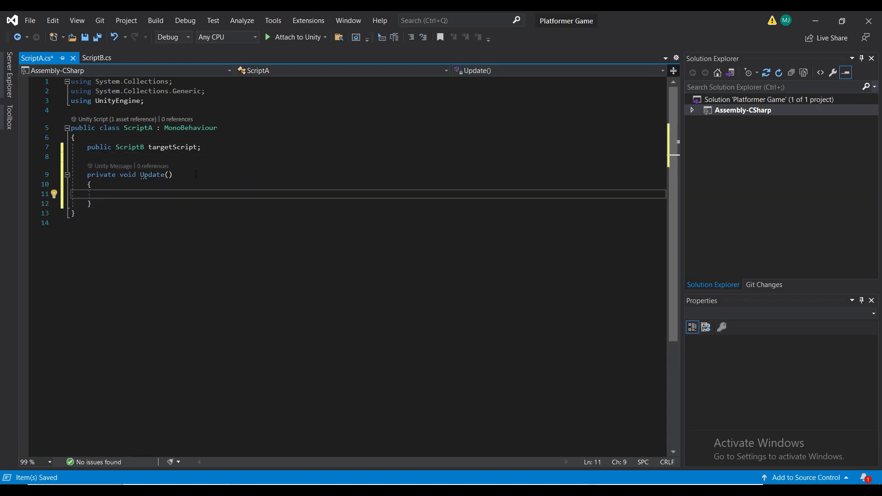
{"action": "type", "text": "if (Input.GetKeyDown(KeyCode.P"}
{"action": "type", "text": "targetScript."}
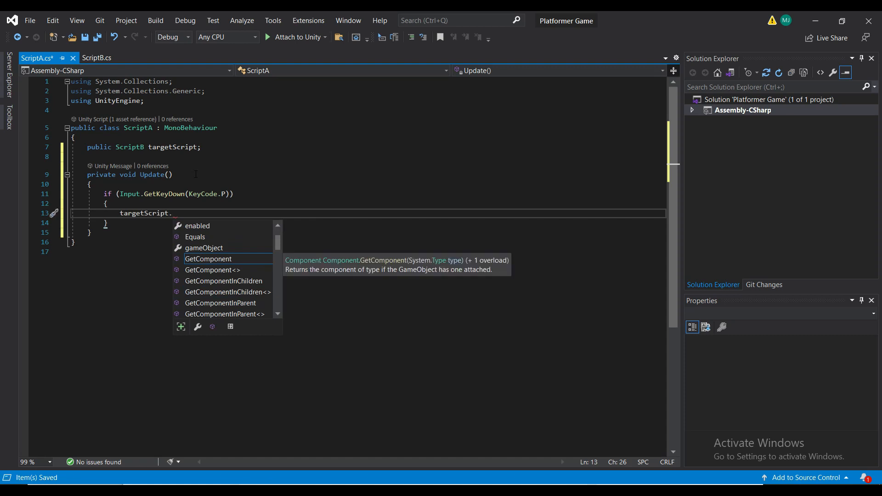
{"action": "type", "text": "PrintTheMessage"}
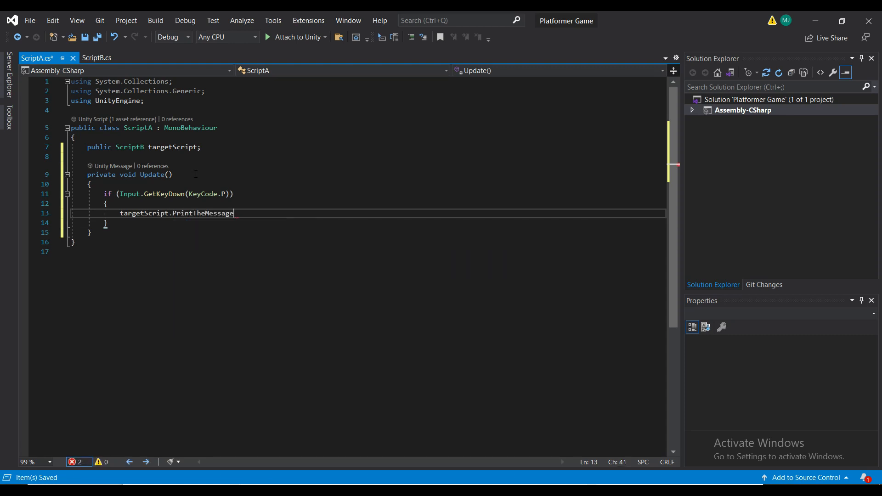
{"action": "left_click", "coordinate": [94, 58]}
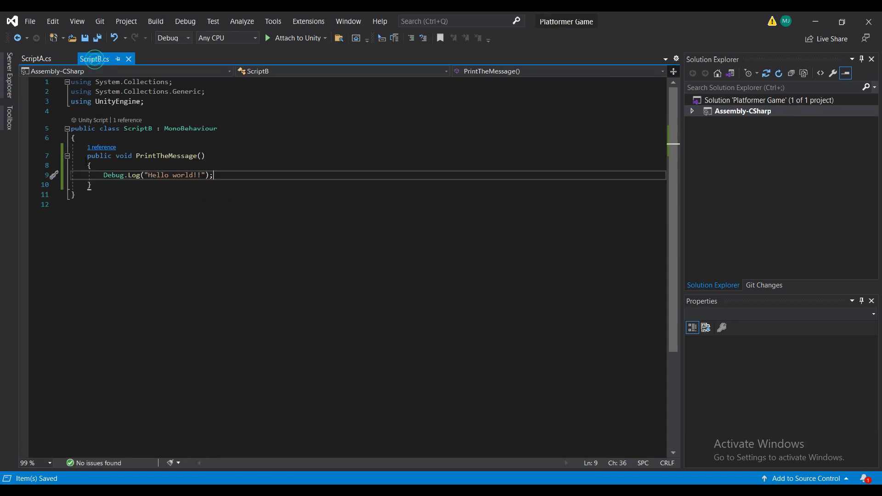
Make PrintTheMessage private, check ScriptA's CS0122 error, and revert to public
{"action": "type", "text": "private"}
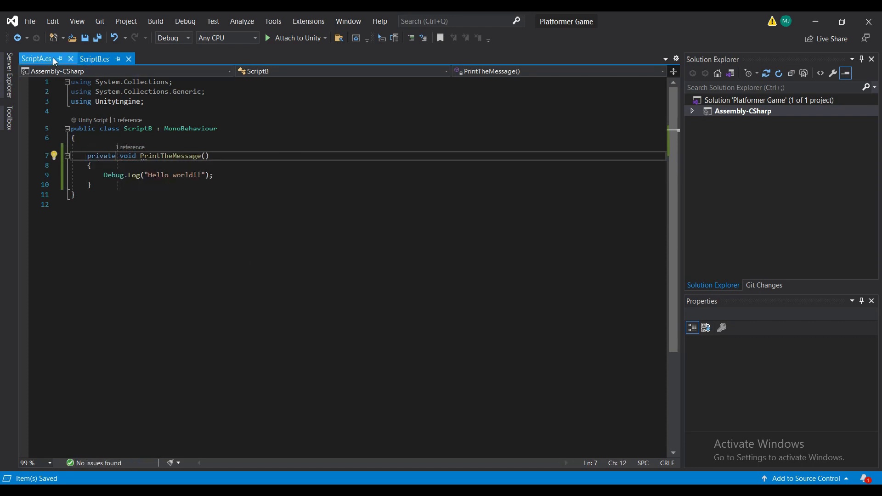
{"action": "left_click", "coordinate": [35, 58]}
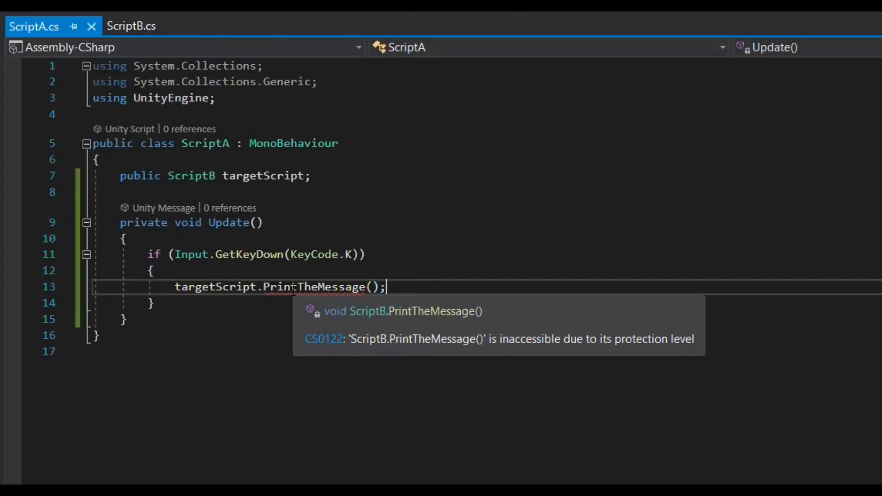
{"action": "left_click", "coordinate": [131, 26]}
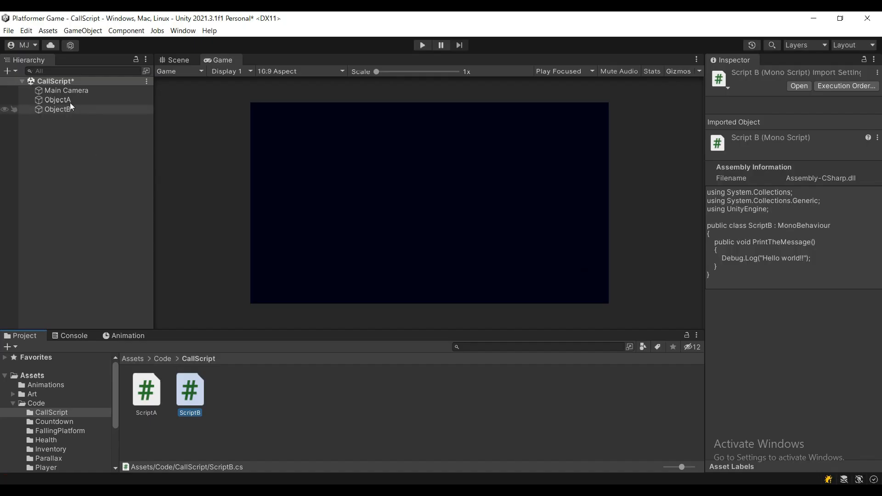
Inspect ObjectA's Script A component with its empty Target Script slot
{"action": "left_click", "coordinate": [57, 99]}
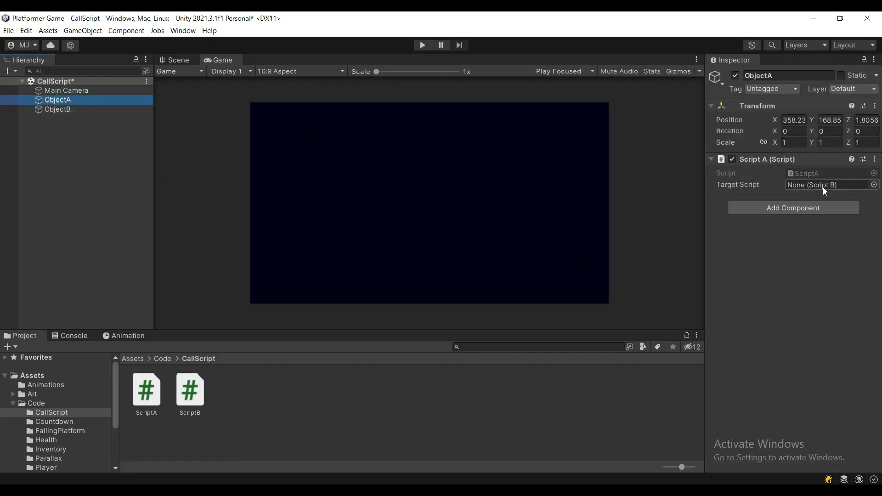
{"action": "left_click", "coordinate": [57, 109]}
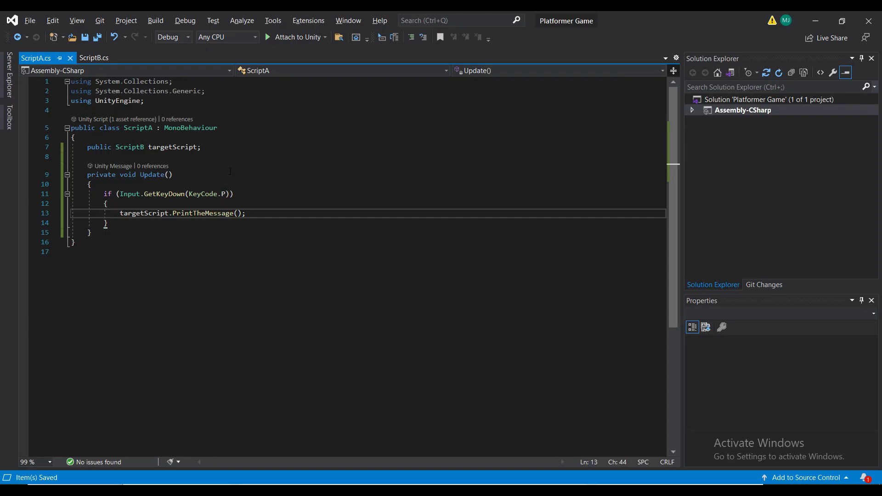
Change the targetScript field's access from public to private
{"action": "double_click", "coordinate": [98, 147]}
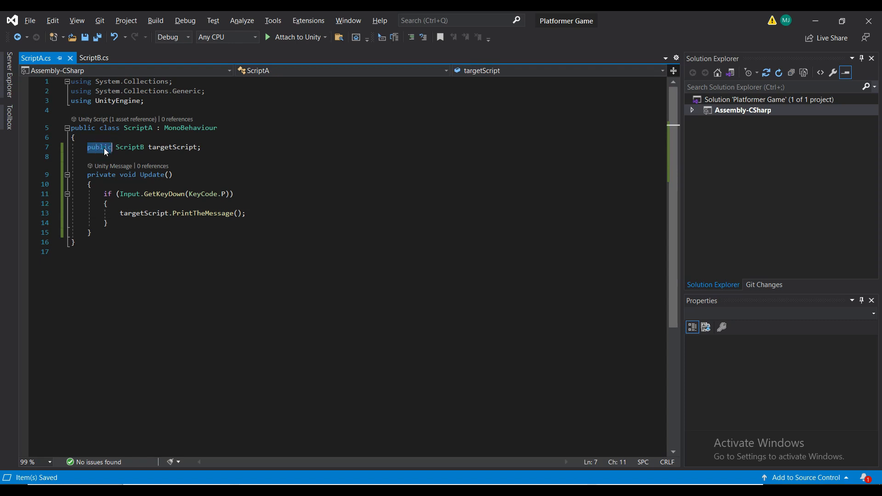
{"action": "type", "text": "private"}
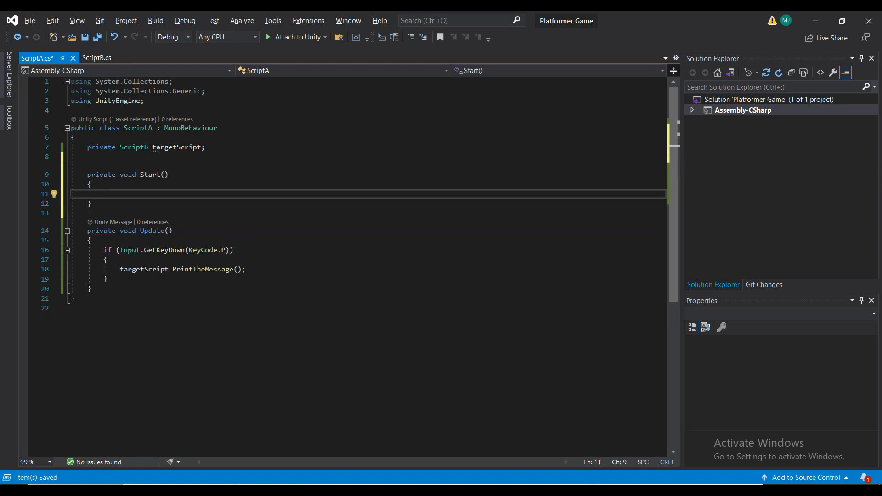
Add a Start method assigning targetScript from GameObject.Find("ObjectB")
{"action": "type", "text": "targetScript"}
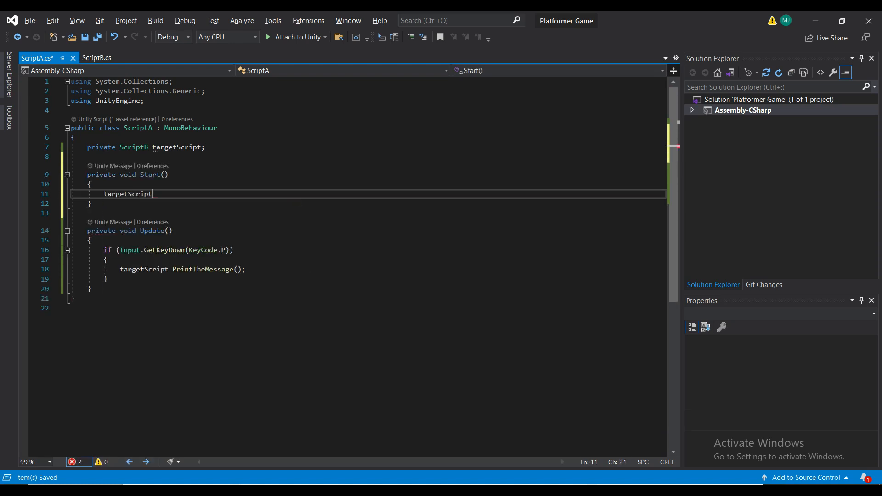
{"action": "type", "text": "= G"}
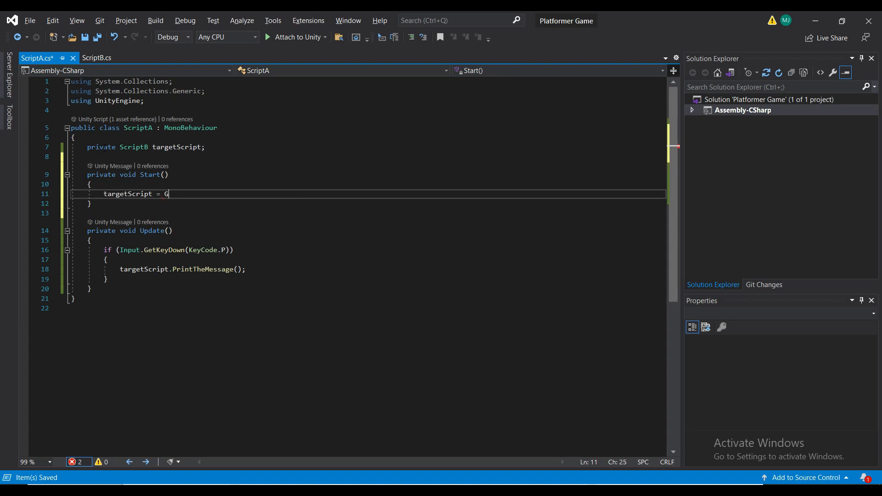
{"action": "type", "text": "ameObject.Find()"}
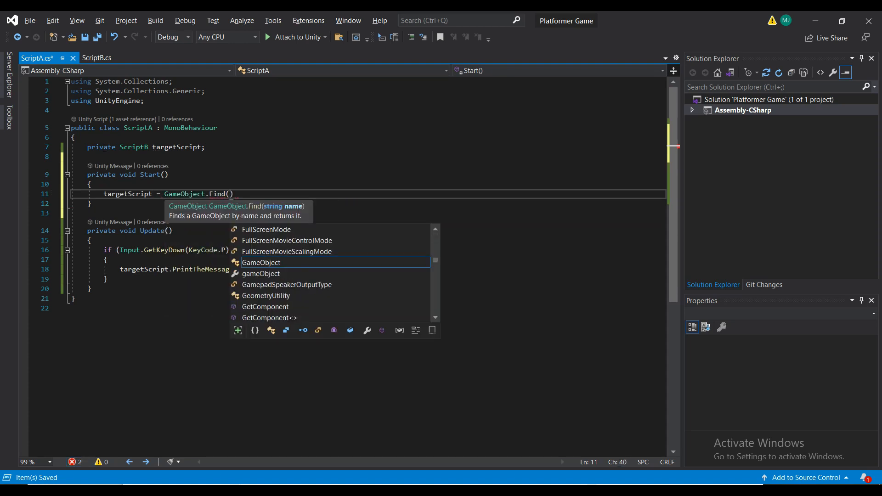
{"action": "type", "text": "\"Obje\""}
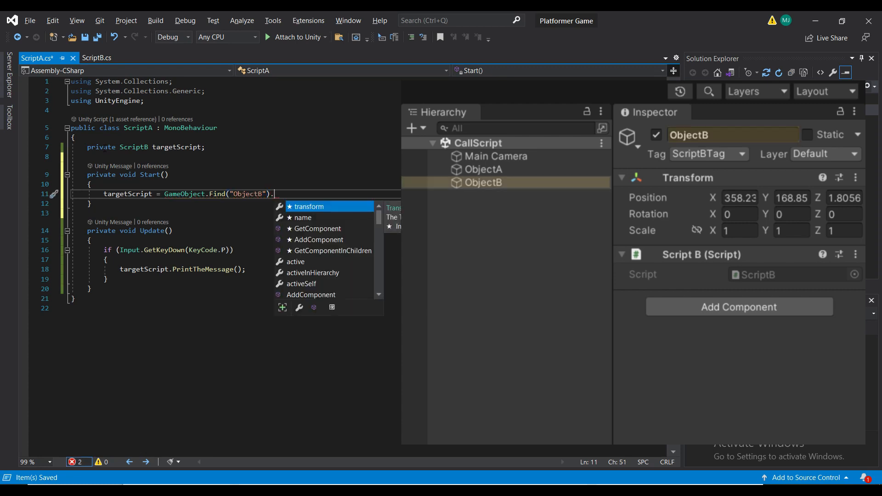
Assign targetScript via GameObject.FindWithTag("ScriptBTag").GetComponent<ScriptB>() in Start
{"action": "type", "text": "GetComponent<ScriptB>();"}
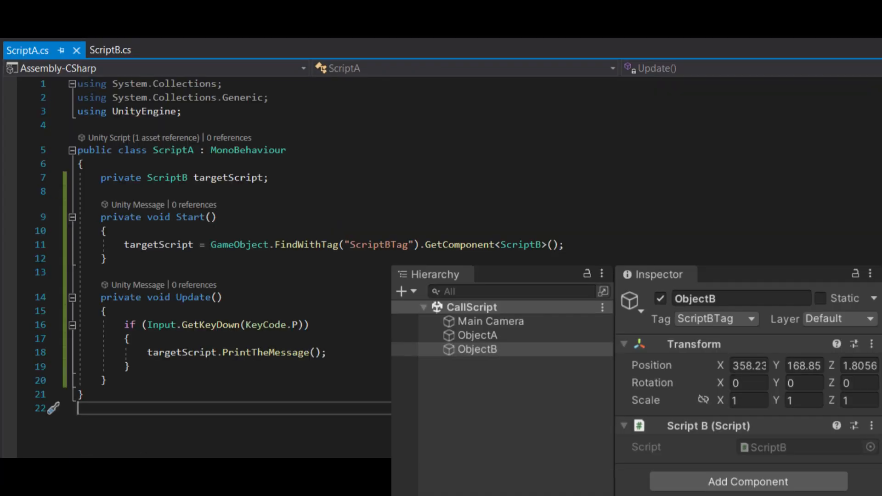
{"action": "double_click", "coordinate": [308, 244]}
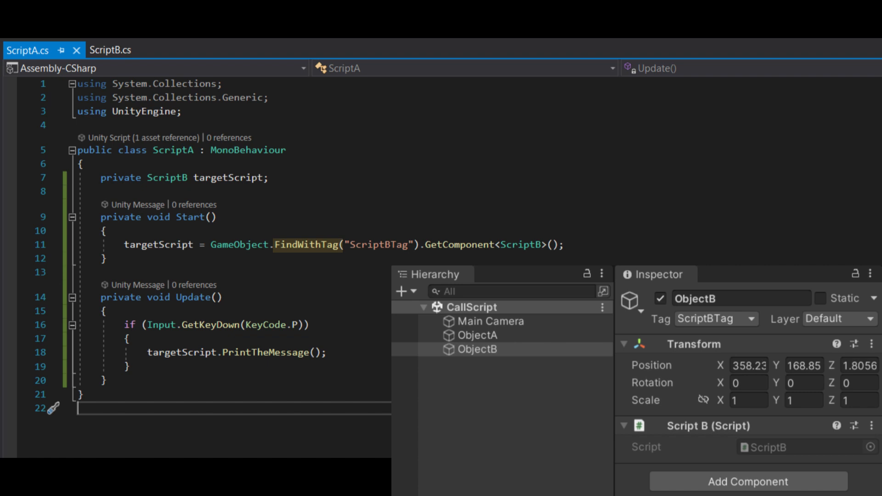